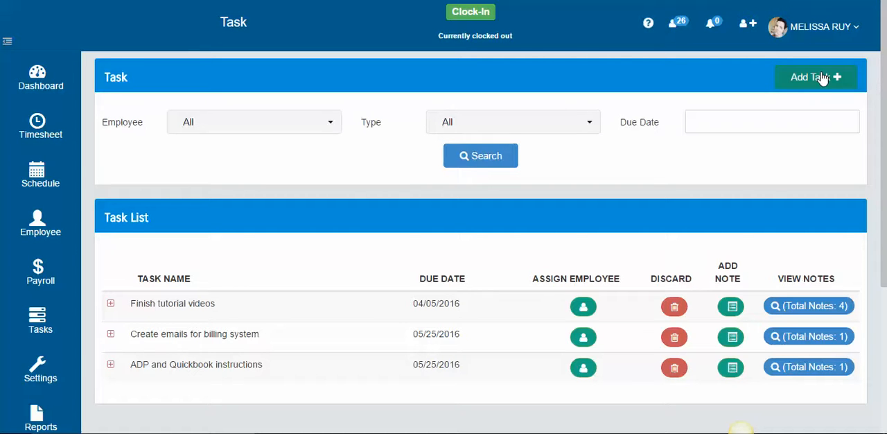
pyautogui.moveTo(192, 95)
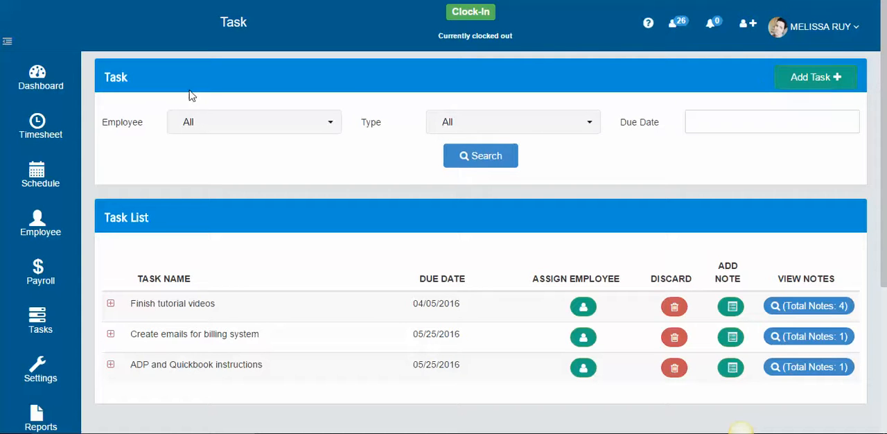
pyautogui.moveTo(33, 330)
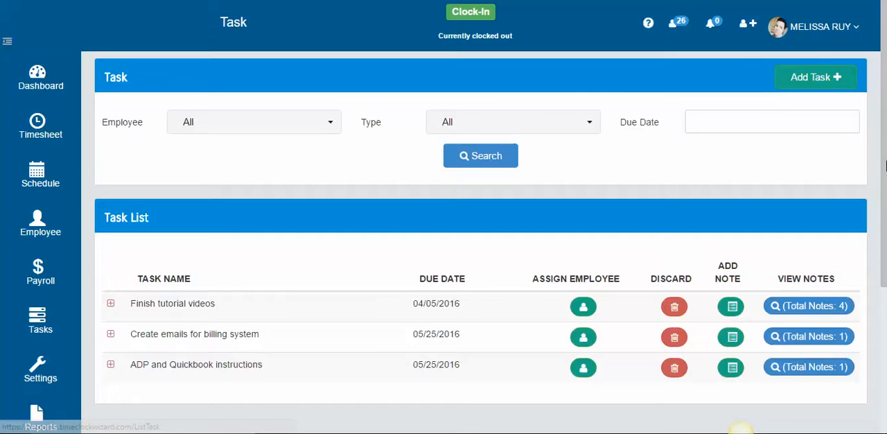
# Add a new task named 'Organize a meeting with marketing team'
pyautogui.click(815, 76)
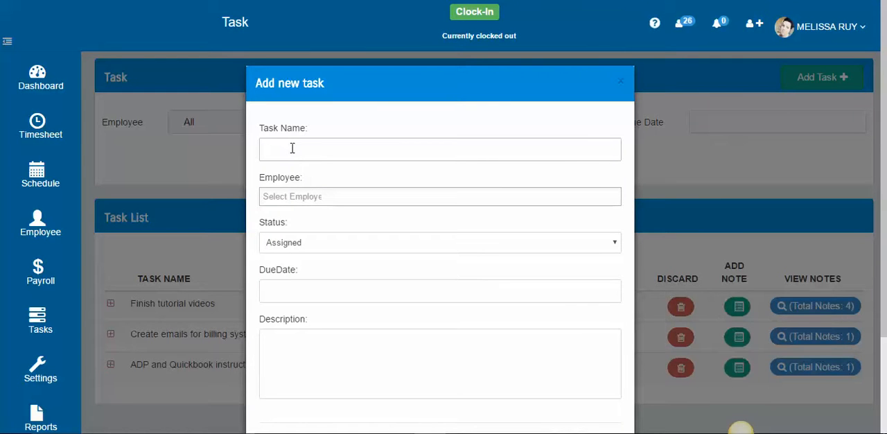
pyautogui.write('Organi')
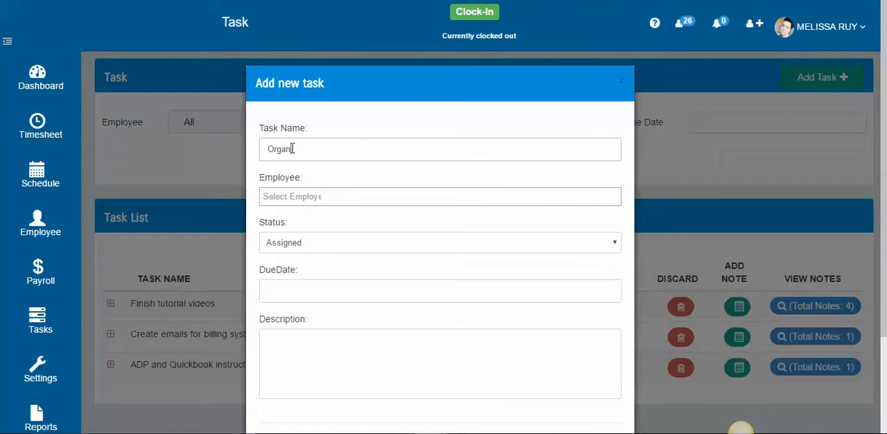
pyautogui.write('ize a meeti')
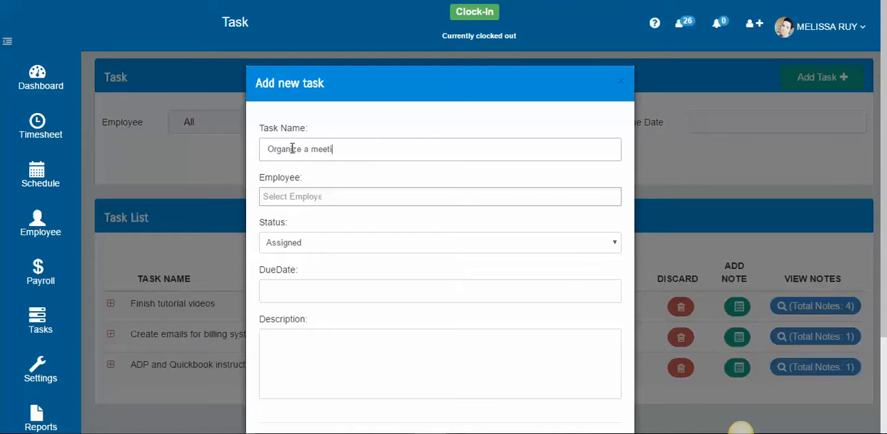
pyautogui.write('ng with m')
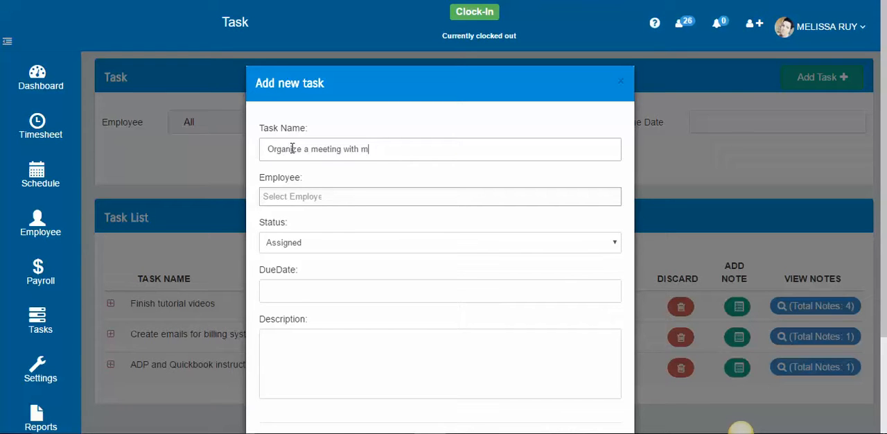
pyautogui.write('arketing team')
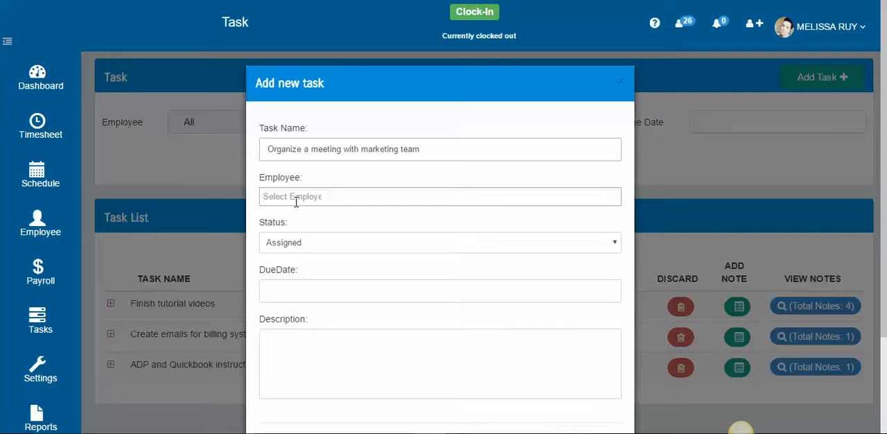
pyautogui.click(440, 196)
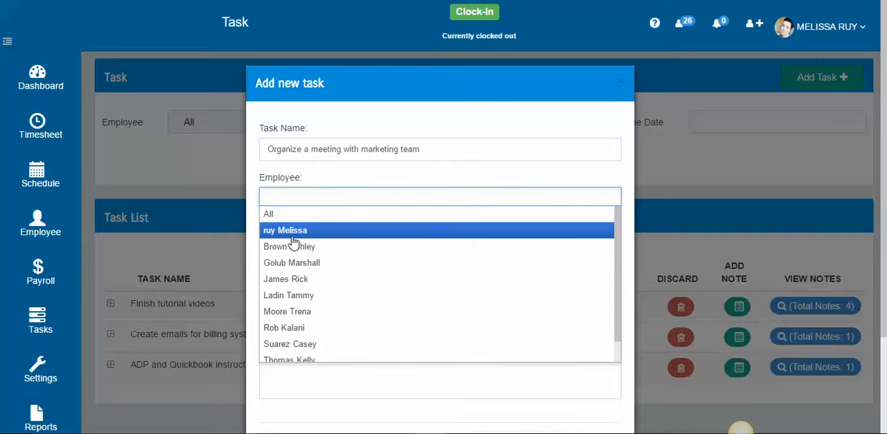
pyautogui.click(289, 246)
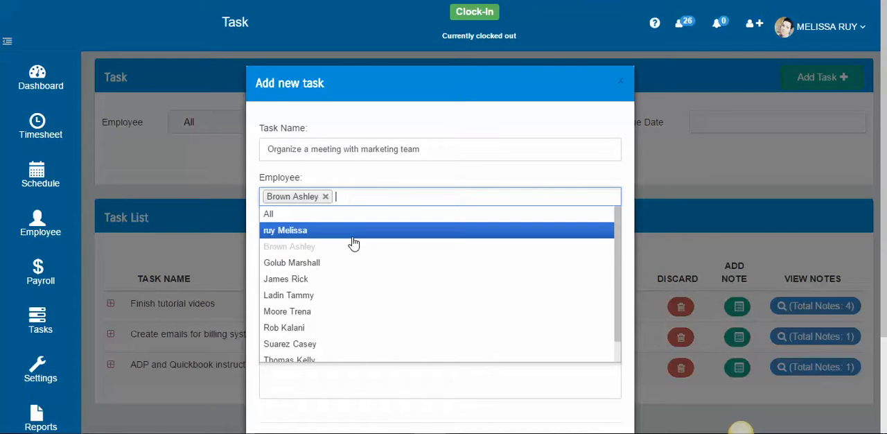
pyautogui.click(288, 295)
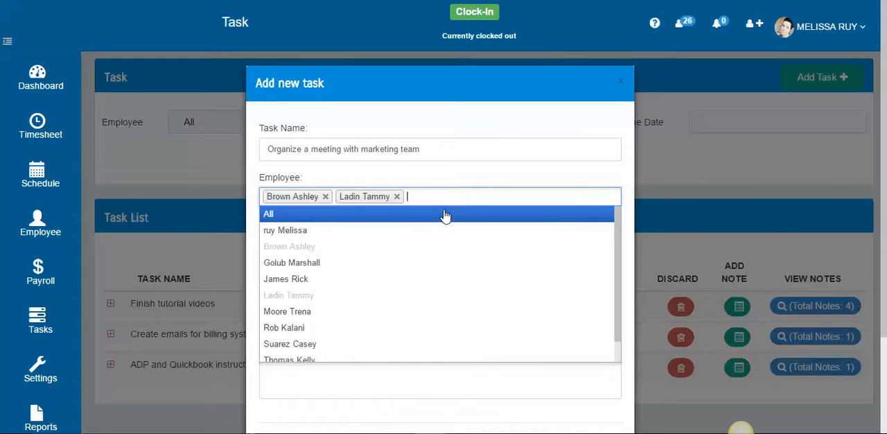
pyautogui.click(284, 327)
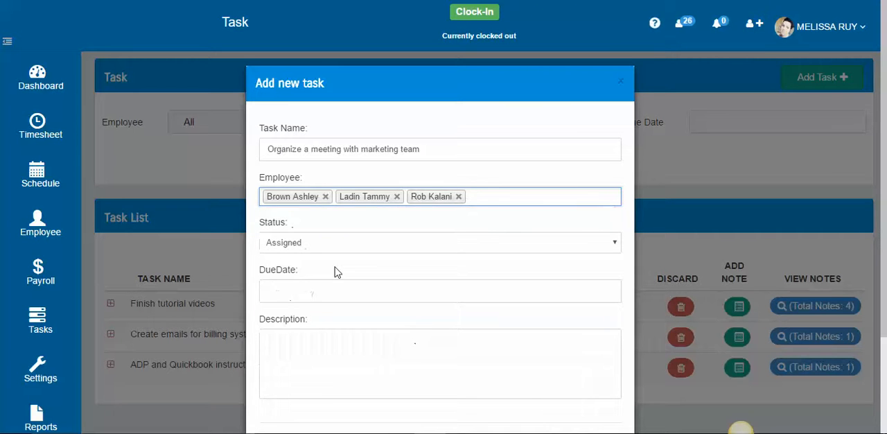
pyautogui.click(439, 290)
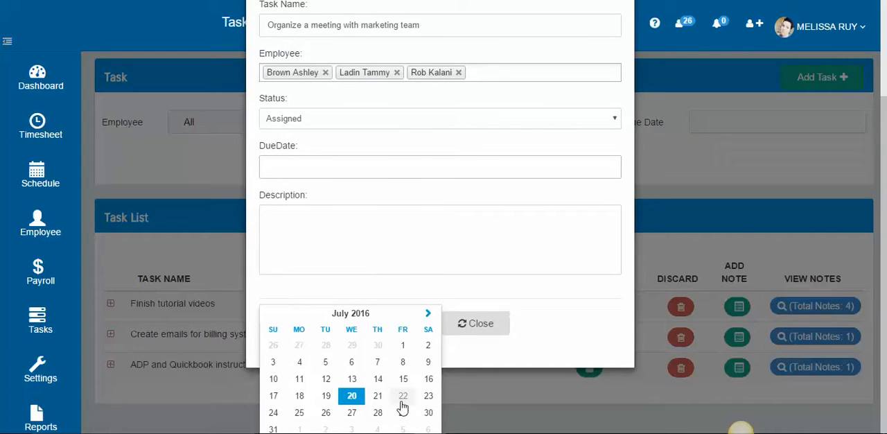
# Set due date 07/22/2016 and description 'Please give me an update as soon as possible.'
pyautogui.click(402, 395)
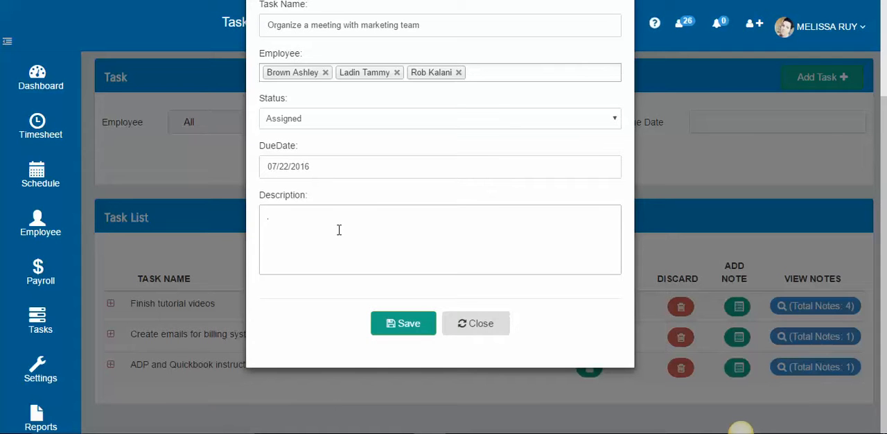
pyautogui.write('Please')
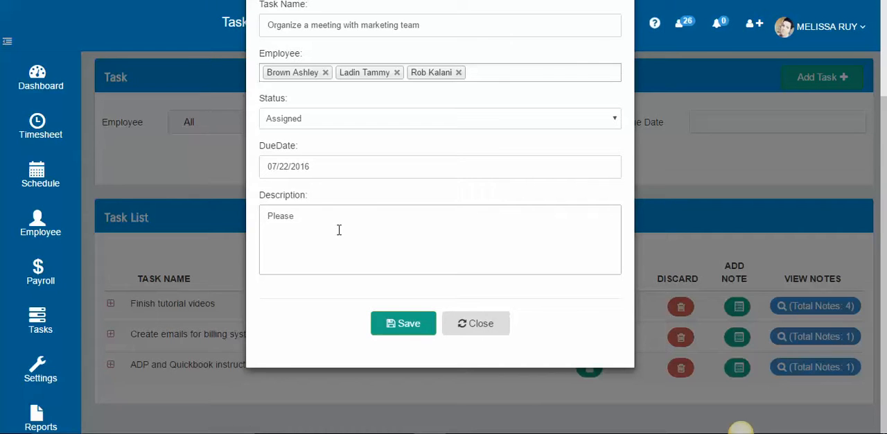
pyautogui.write('give me an upda')
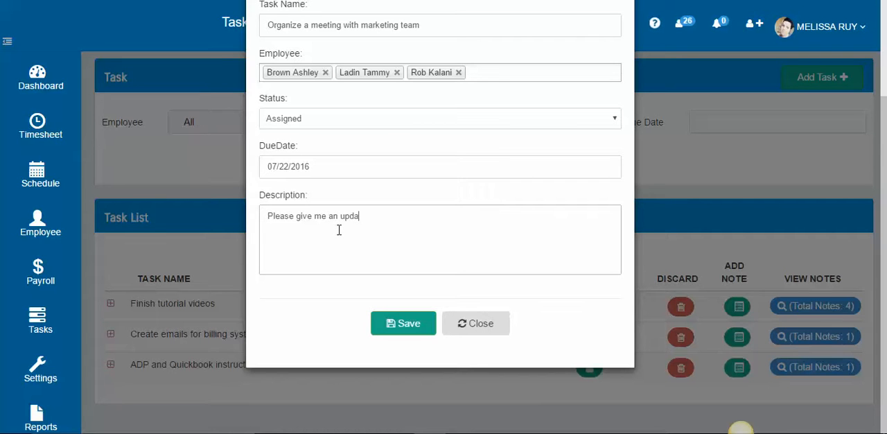
pyautogui.write('te as soon a')
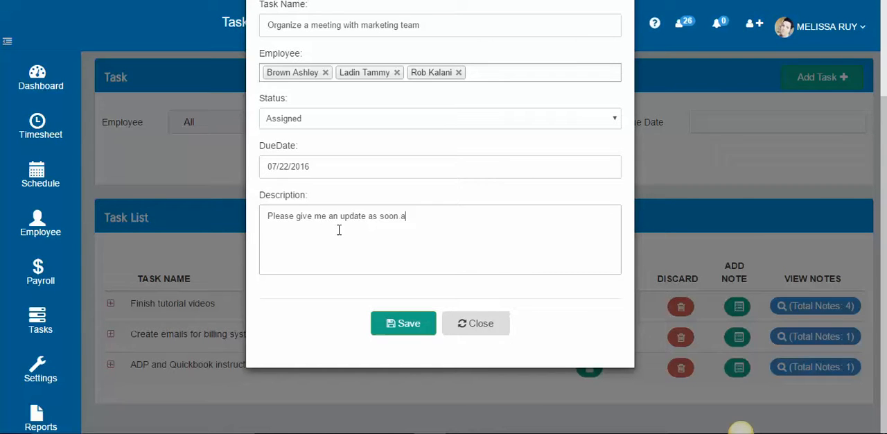
pyautogui.write('s possible.')
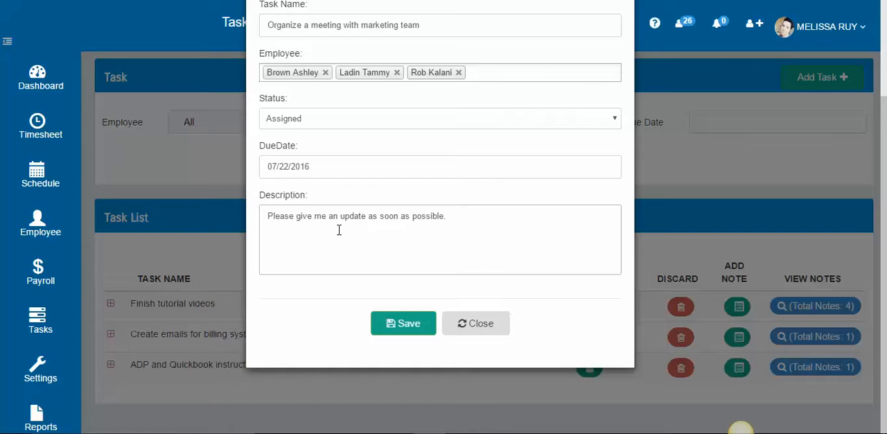
# Save the task and scroll down to see it in the Task List
pyautogui.click(403, 323)
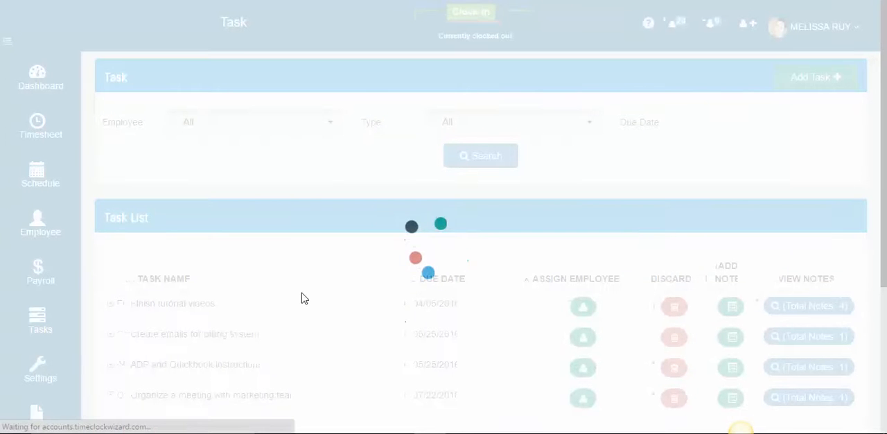
pyautogui.scroll(-3)
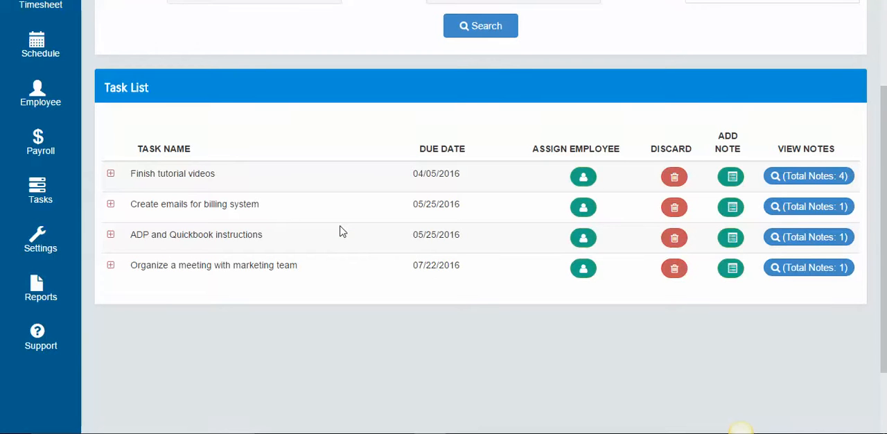
pyautogui.moveTo(339, 239)
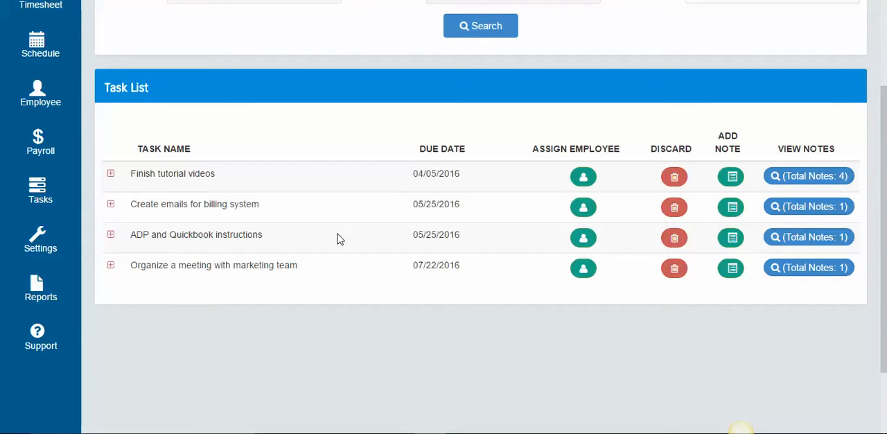
pyautogui.moveTo(583, 268)
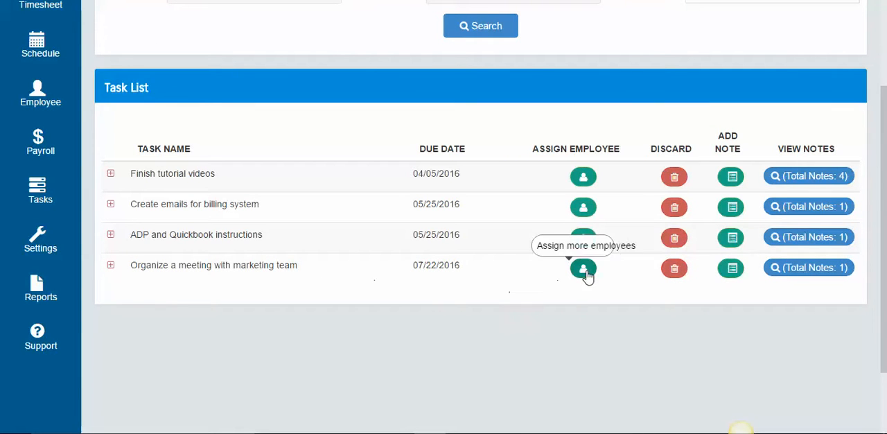
# Open the Assign Employee form for the marketing meeting task and close it unchanged
pyautogui.click(582, 268)
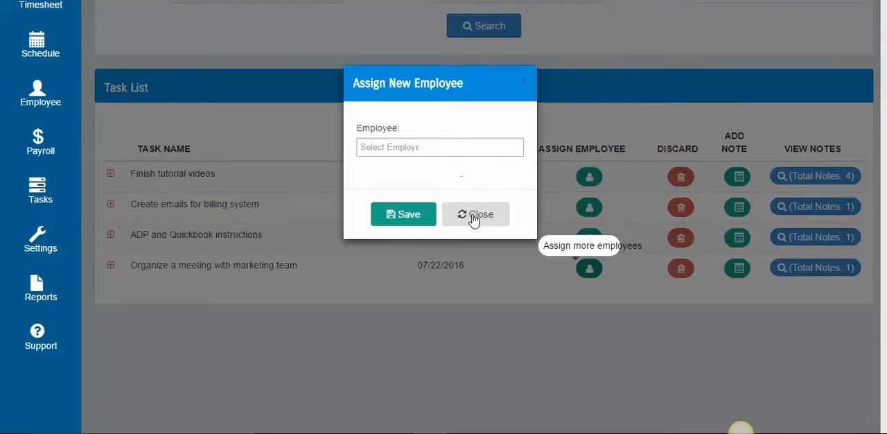
pyautogui.click(475, 213)
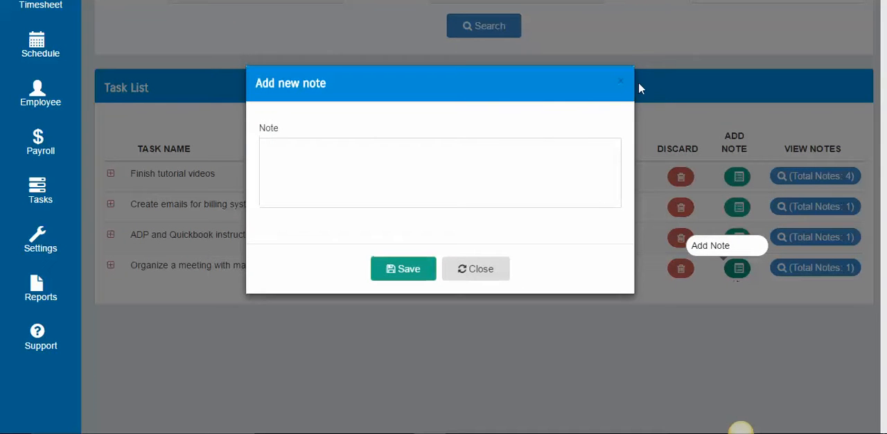
# Dismiss the empty note form and close the note viewer to return to tasks
pyautogui.click(476, 269)
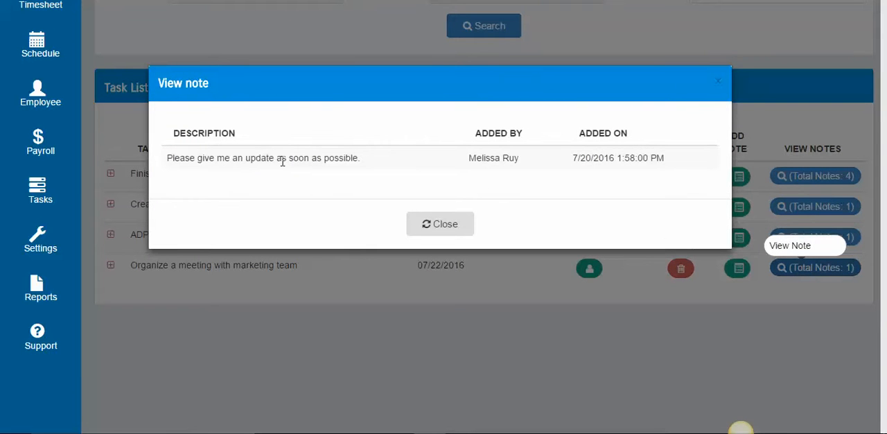
pyautogui.moveTo(718, 85)
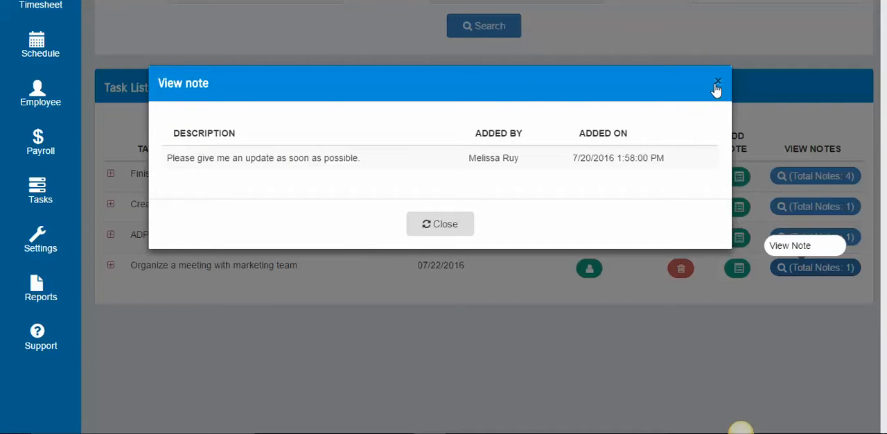
pyautogui.click(717, 86)
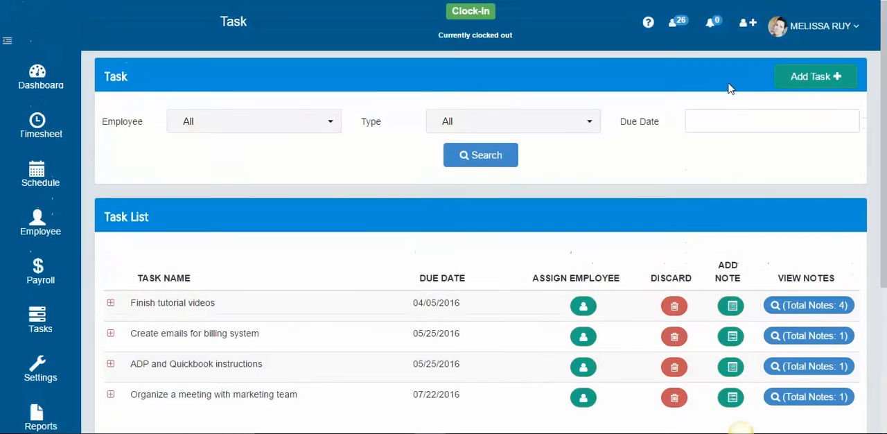